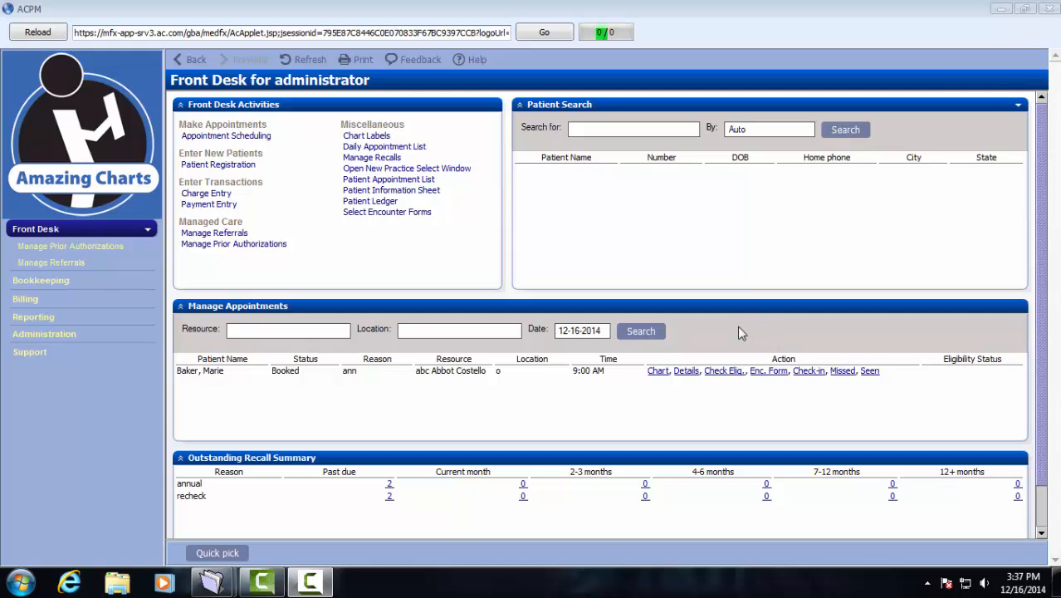
mouse_move(645, 397)
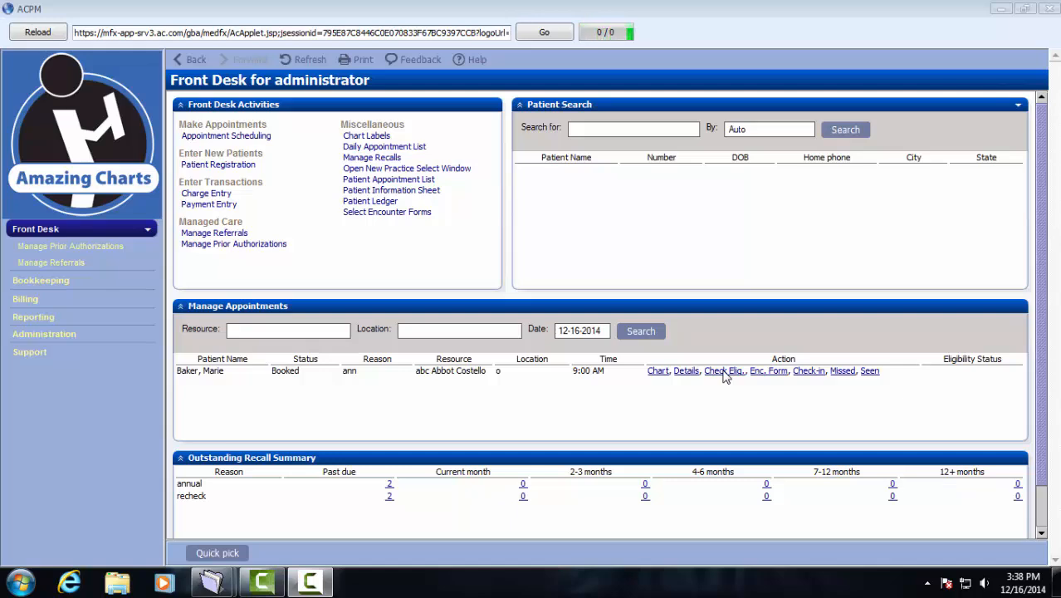
mouse_move(770, 376)
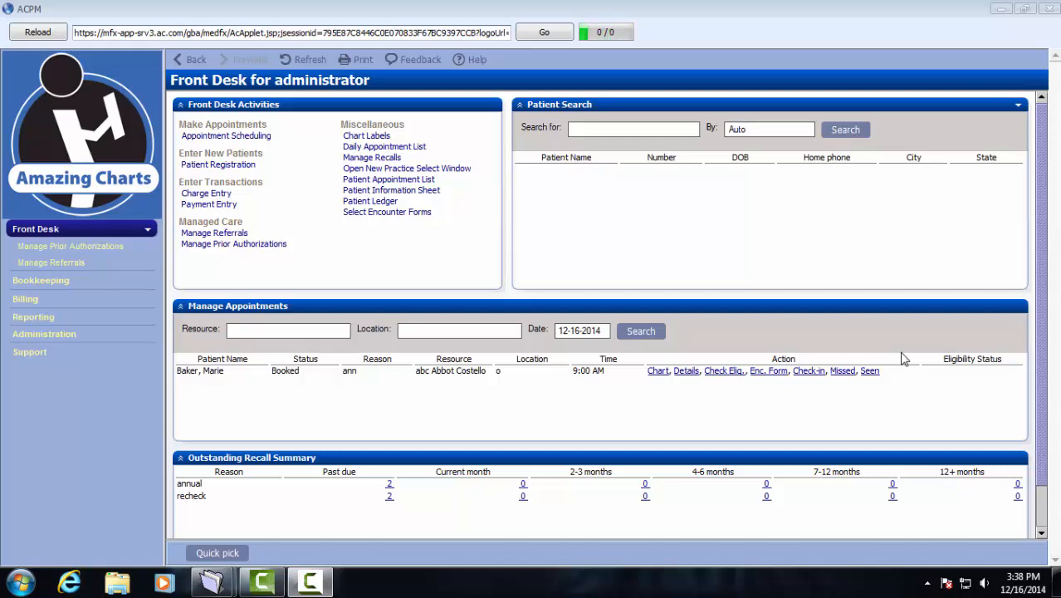
mouse_move(937, 302)
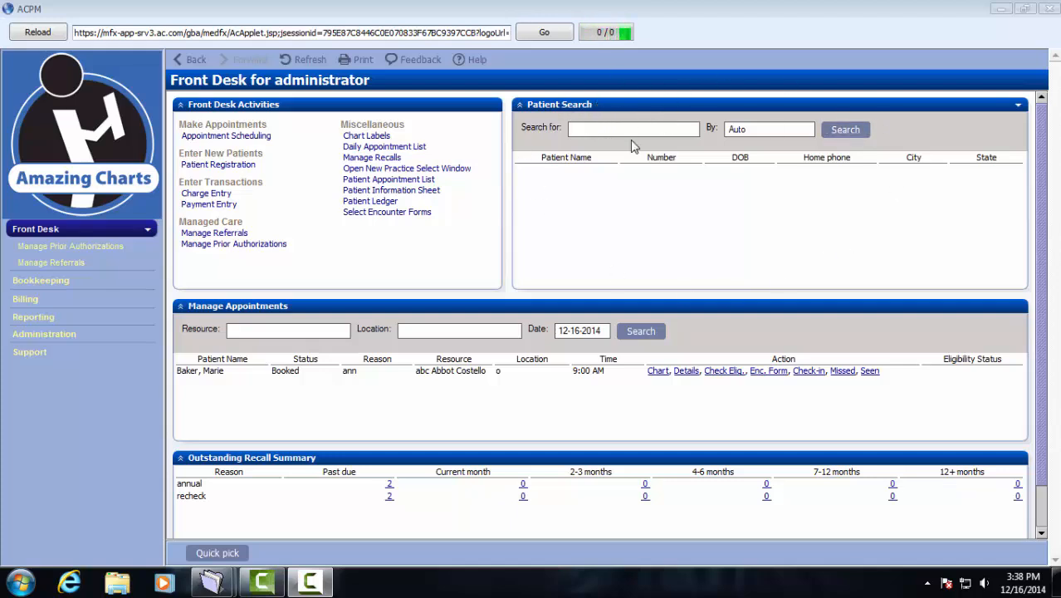
text(baker)
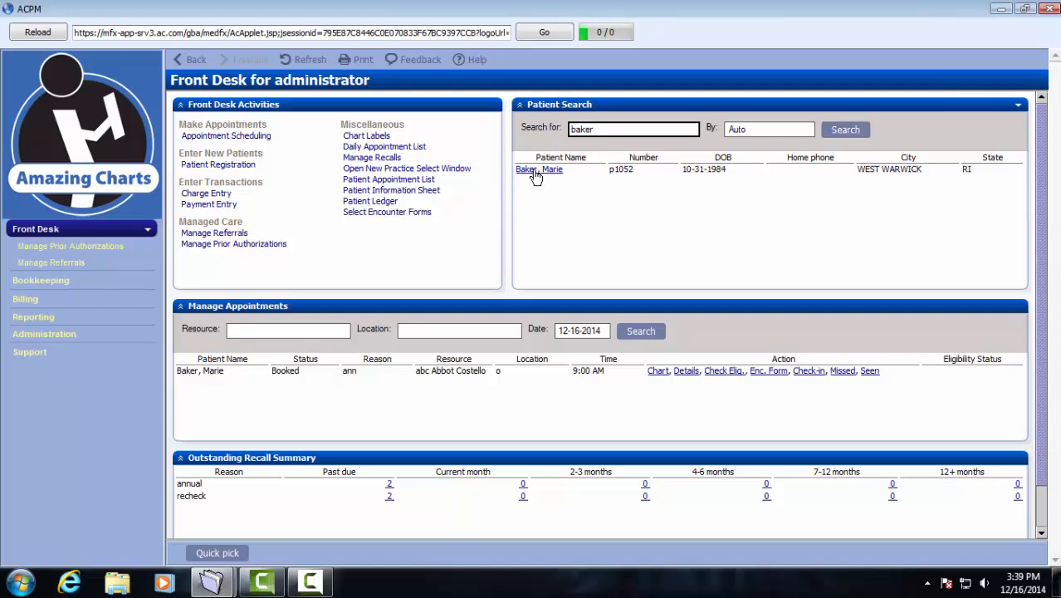
click(538, 169)
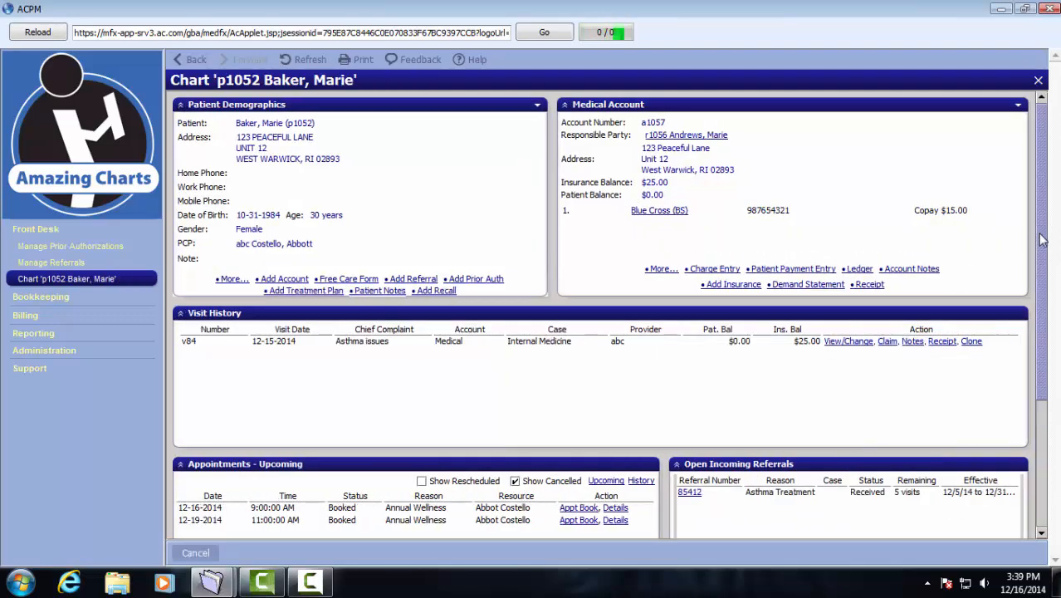
scroll(down, 3)
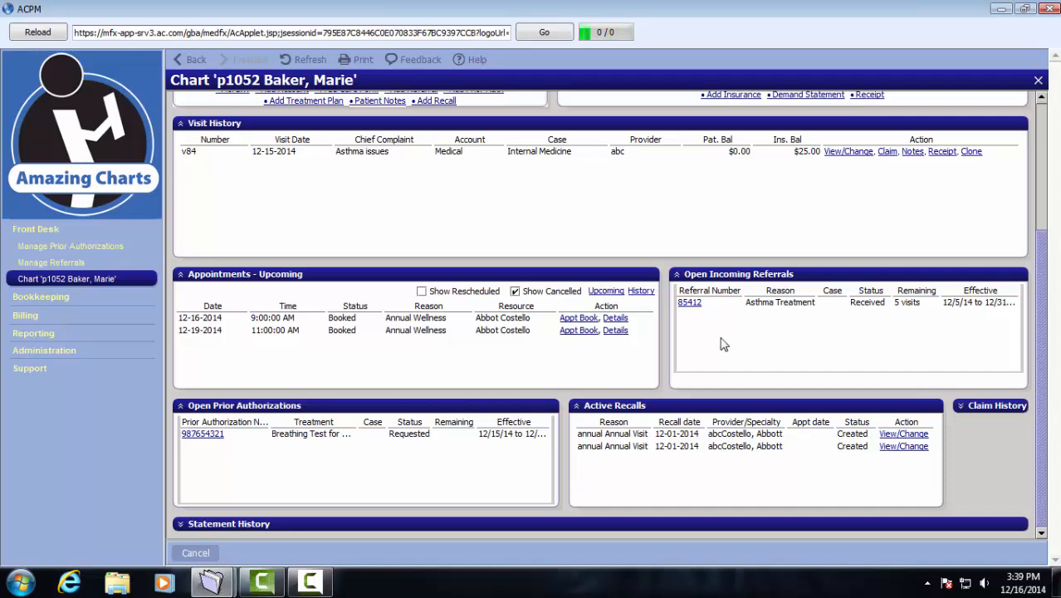
mouse_move(976, 315)
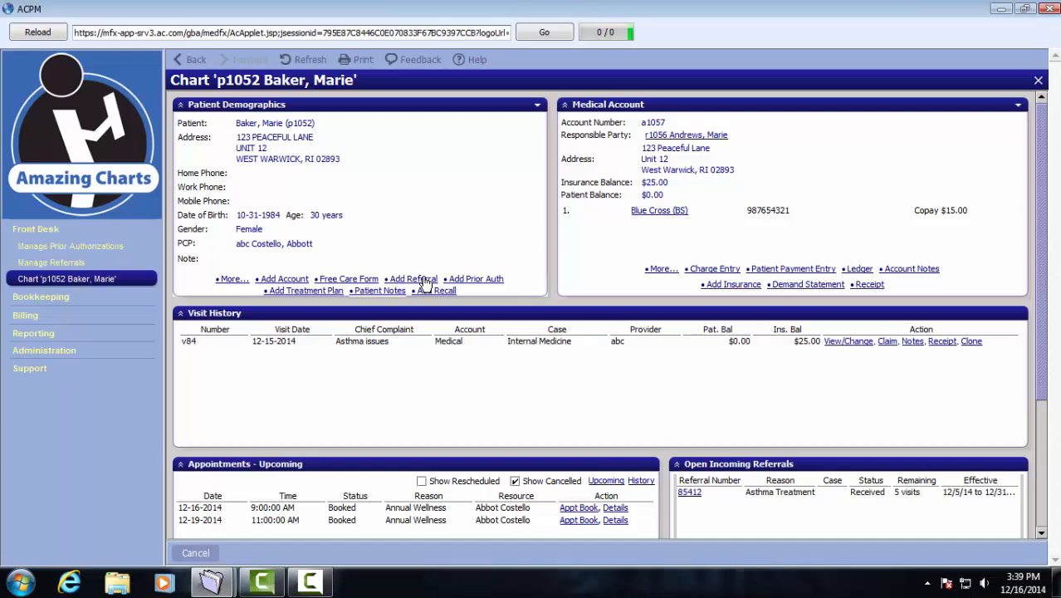
scroll(down, 3)
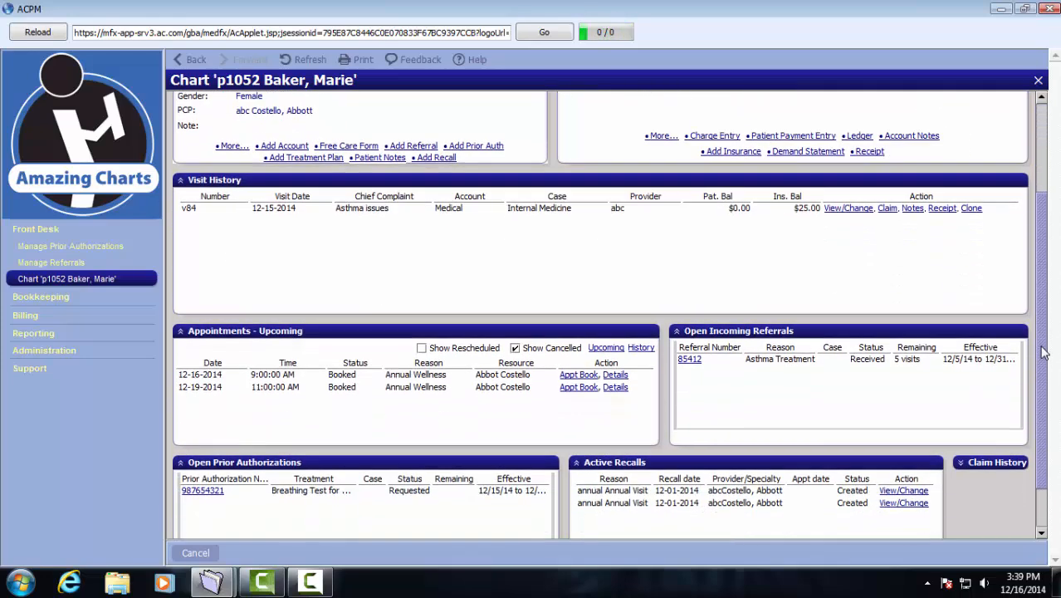
scroll(down, 3)
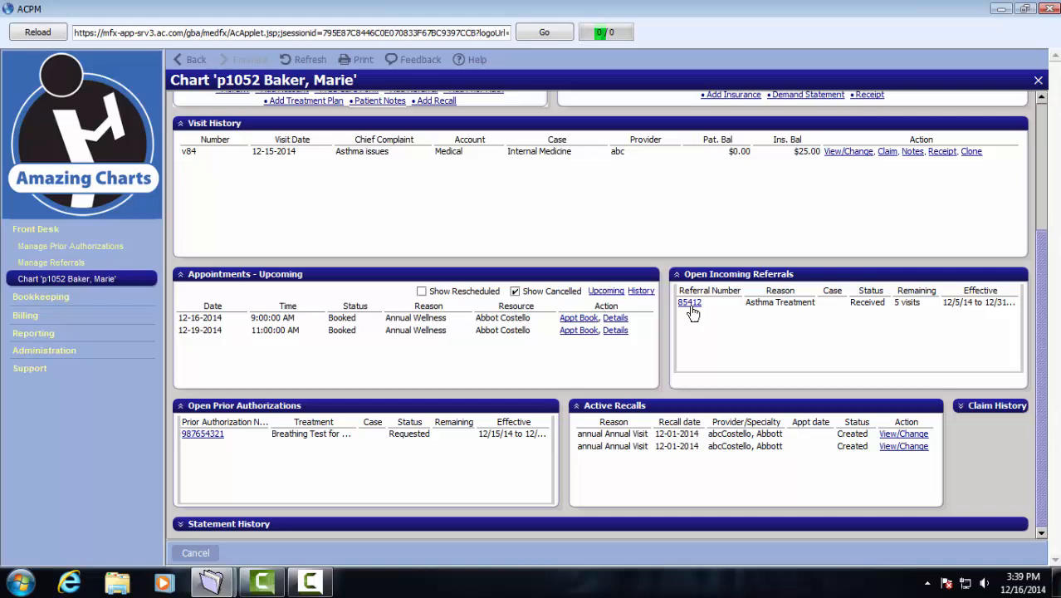
- Open Asthma Treatment referral 85412 in Manage Referrals and check its reminder date
click(690, 302)
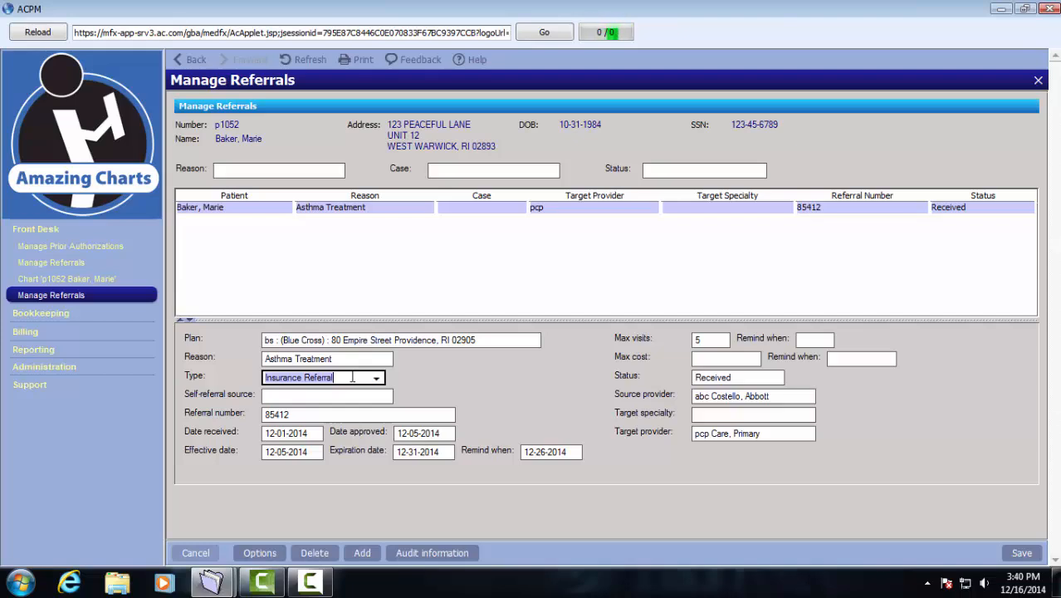
mouse_move(323, 409)
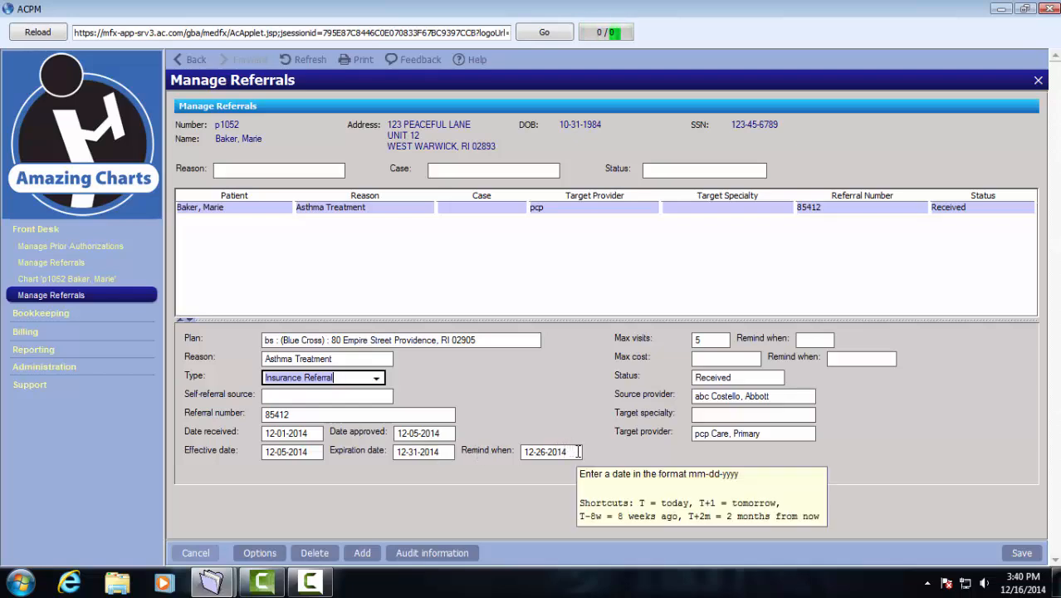
click(544, 452)
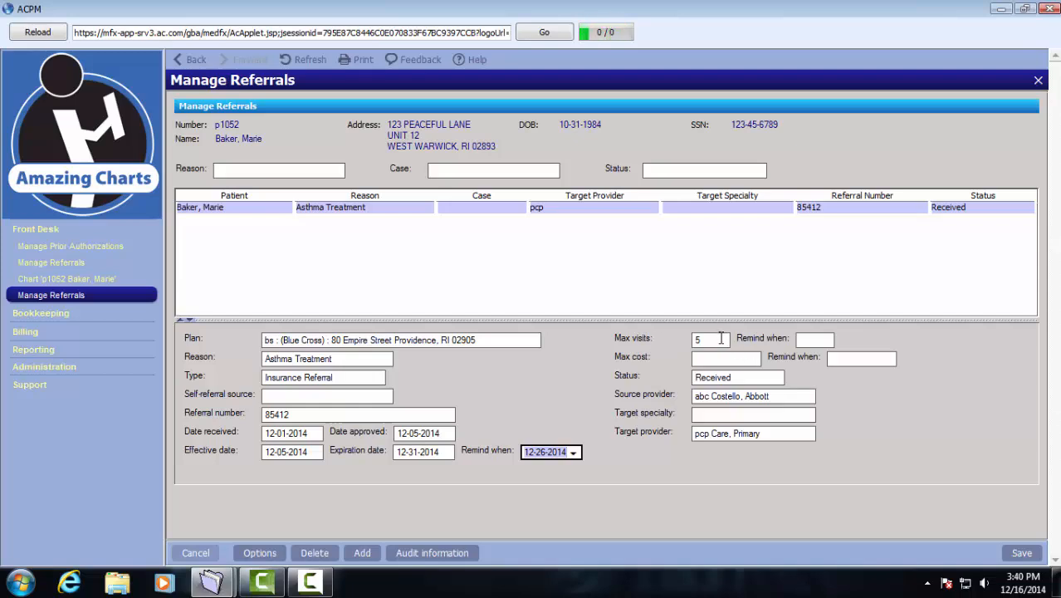
- Keep referral 85412's status as Received, review its plan, and save it
click(738, 377)
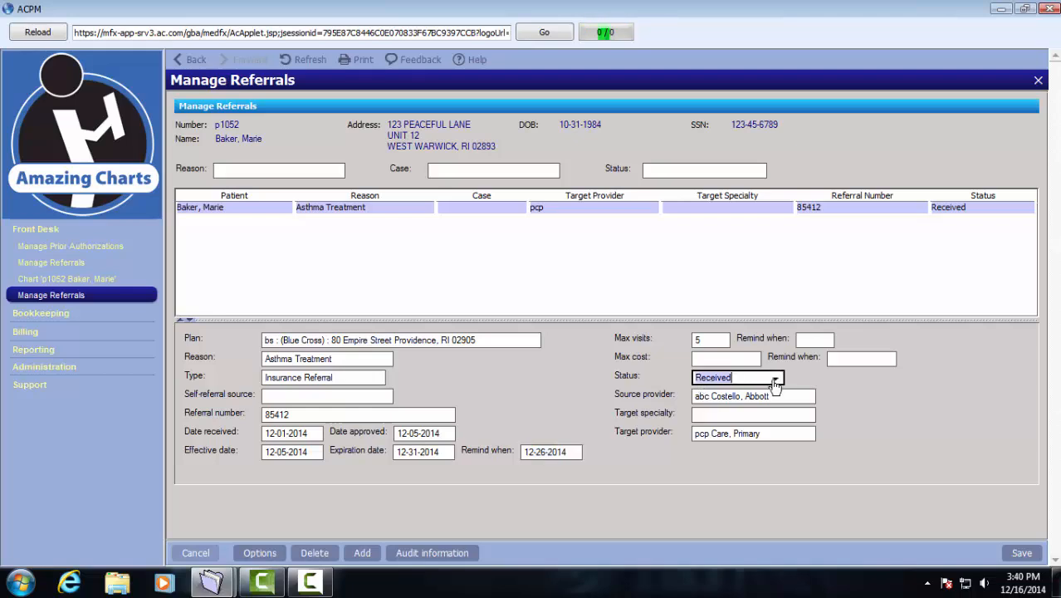
click(775, 379)
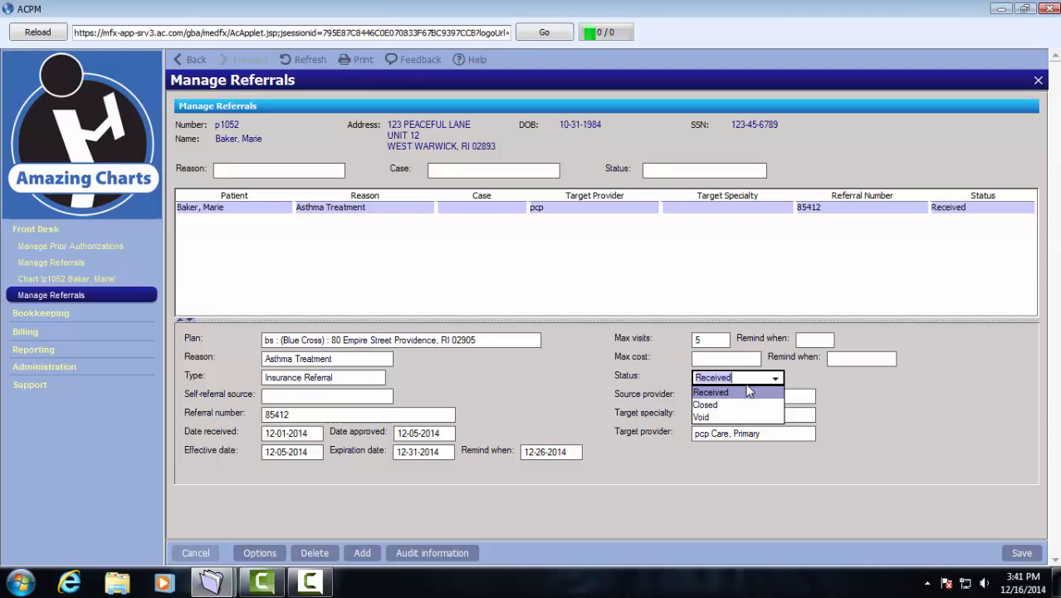
mouse_move(787, 395)
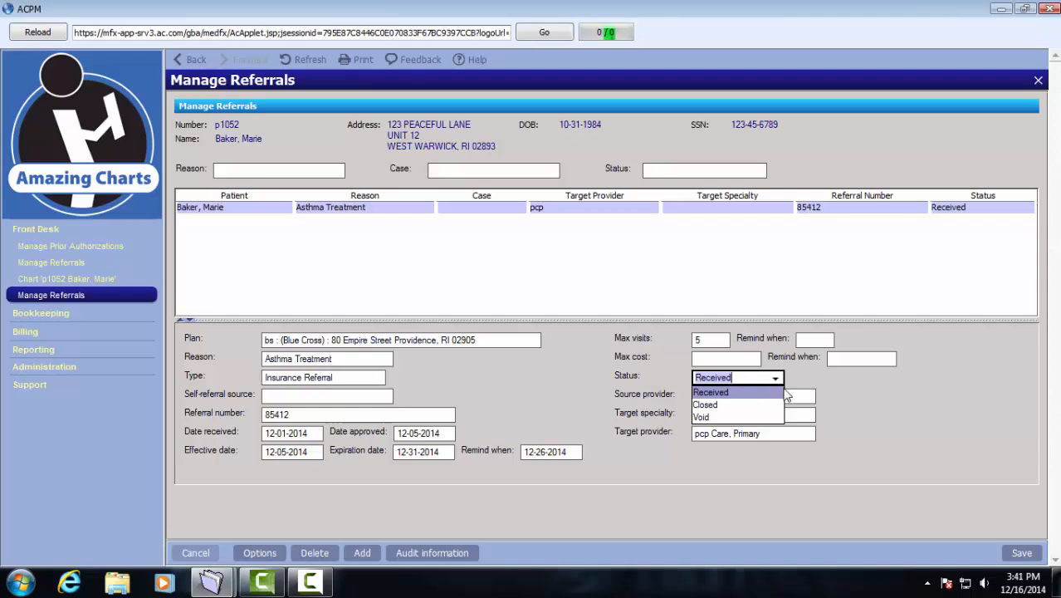
mouse_move(730, 417)
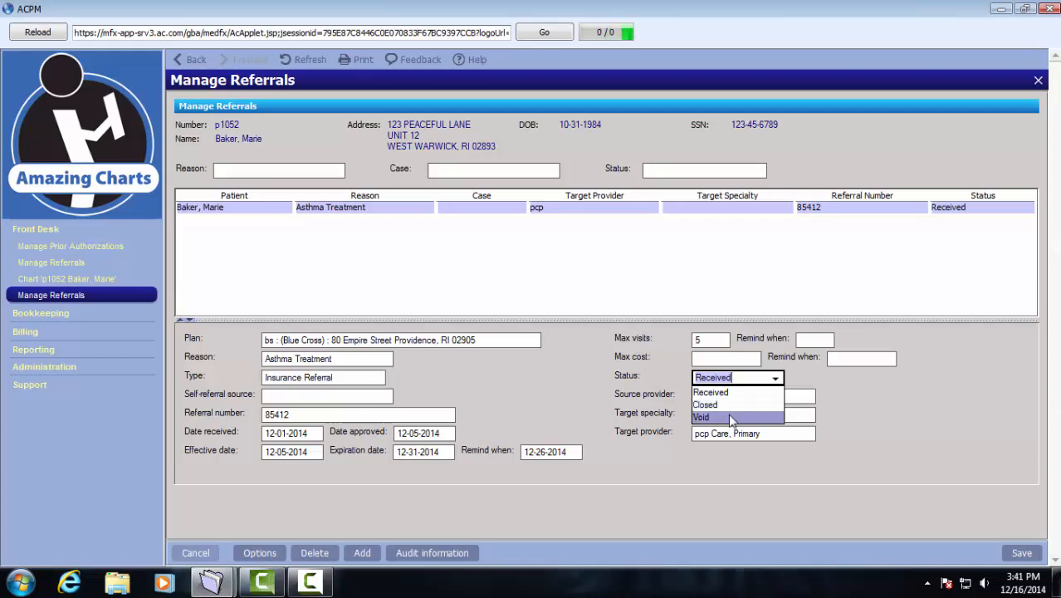
click(713, 392)
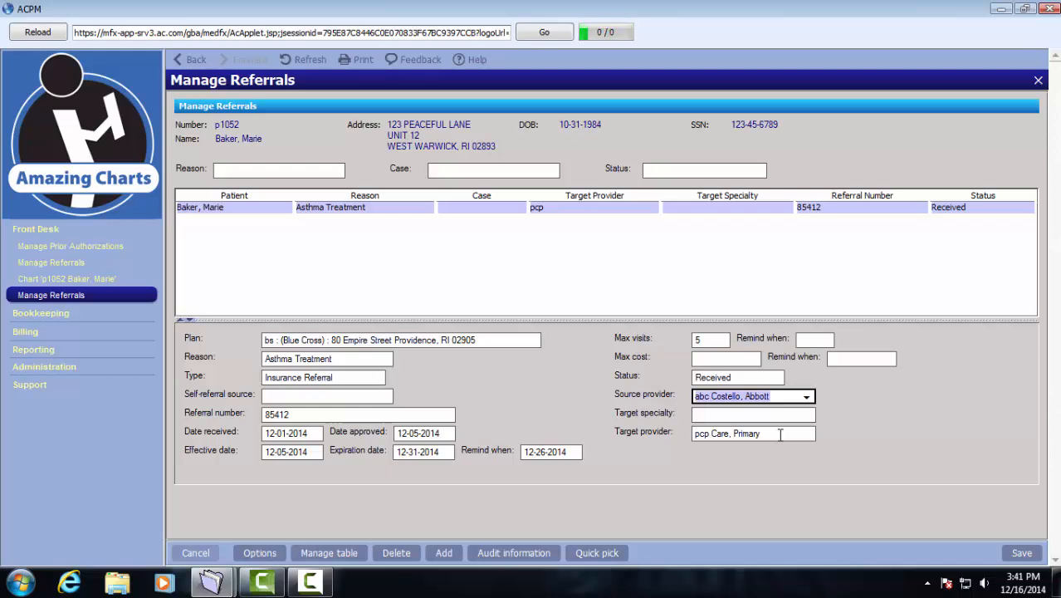
click(747, 431)
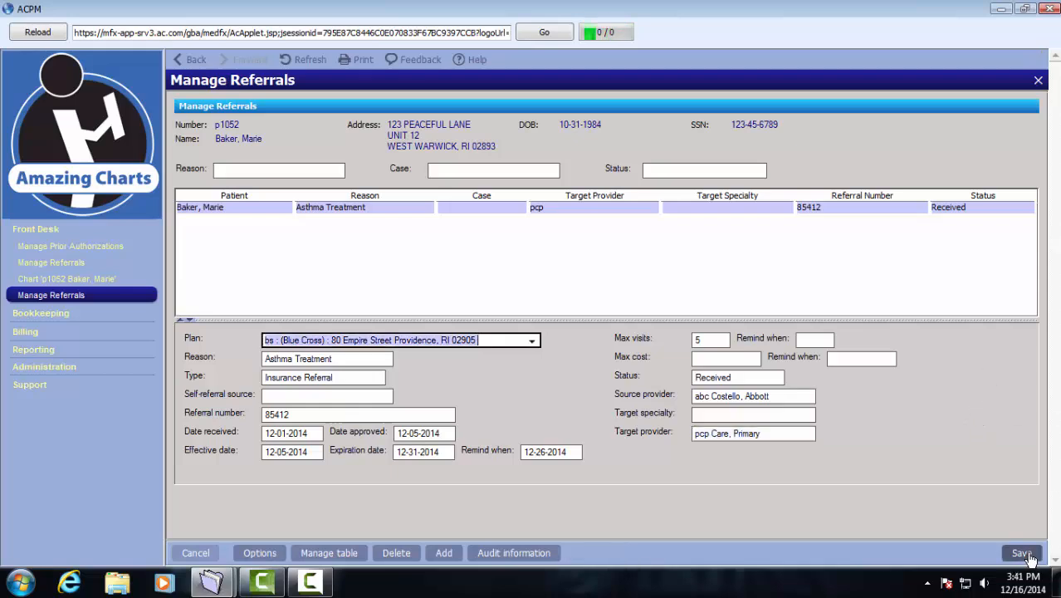
click(1021, 553)
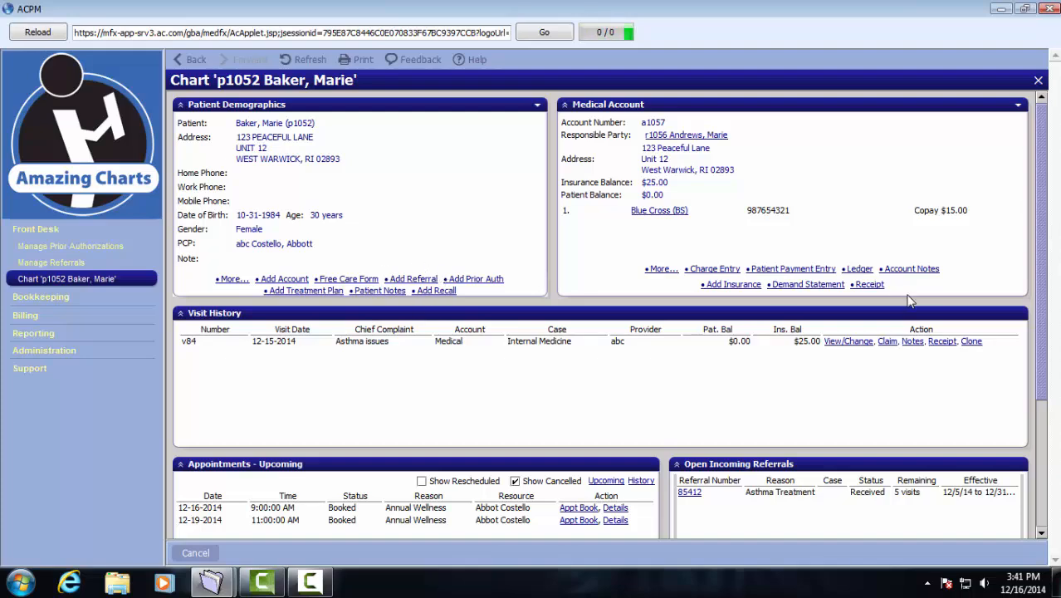
- Scroll the chart to the Open Prior Authorizations panel showing authorization 987654321
scroll(down, 3)
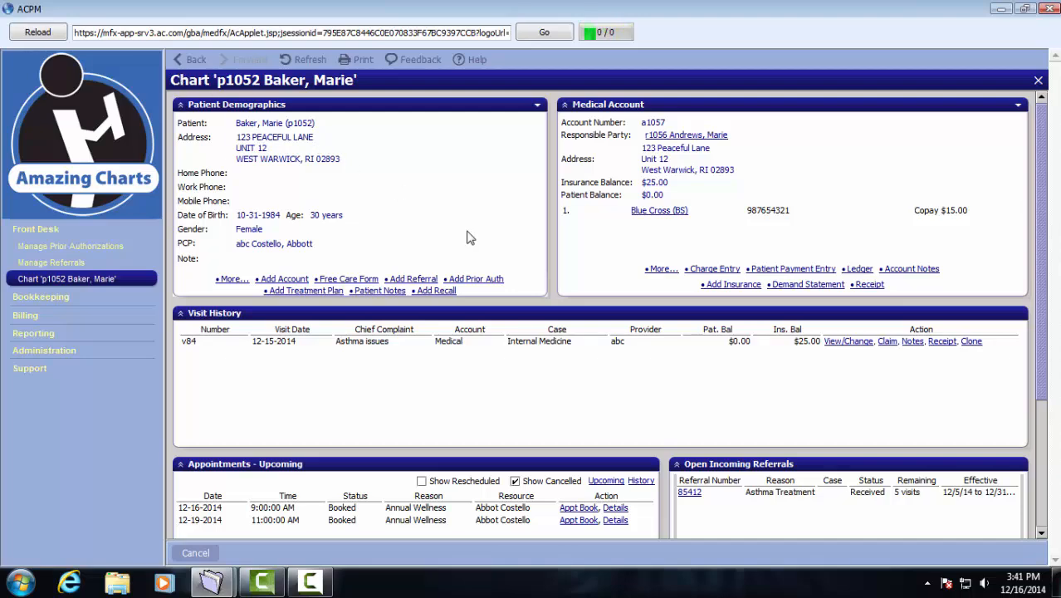
scroll(down, 3)
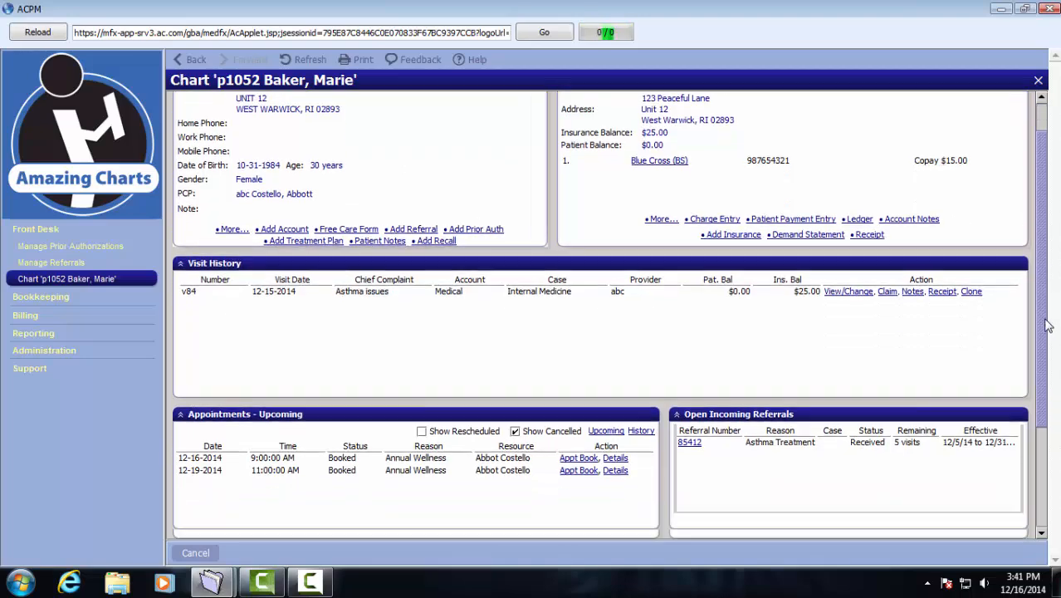
scroll(down, 3)
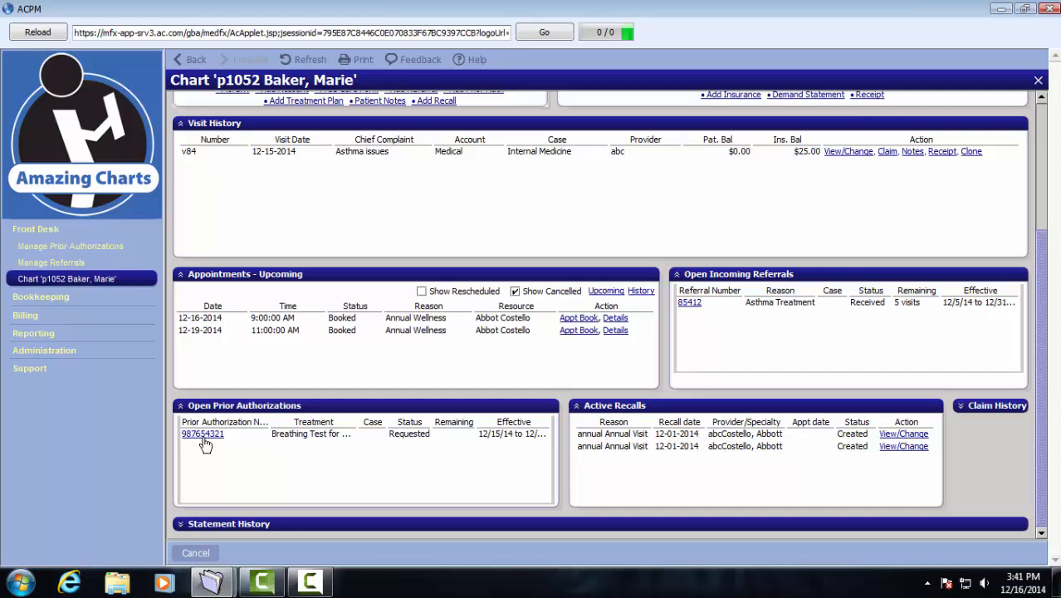
- Open prior authorization 987654321 for the breathing test in Manage Prior Authorizations
click(203, 433)
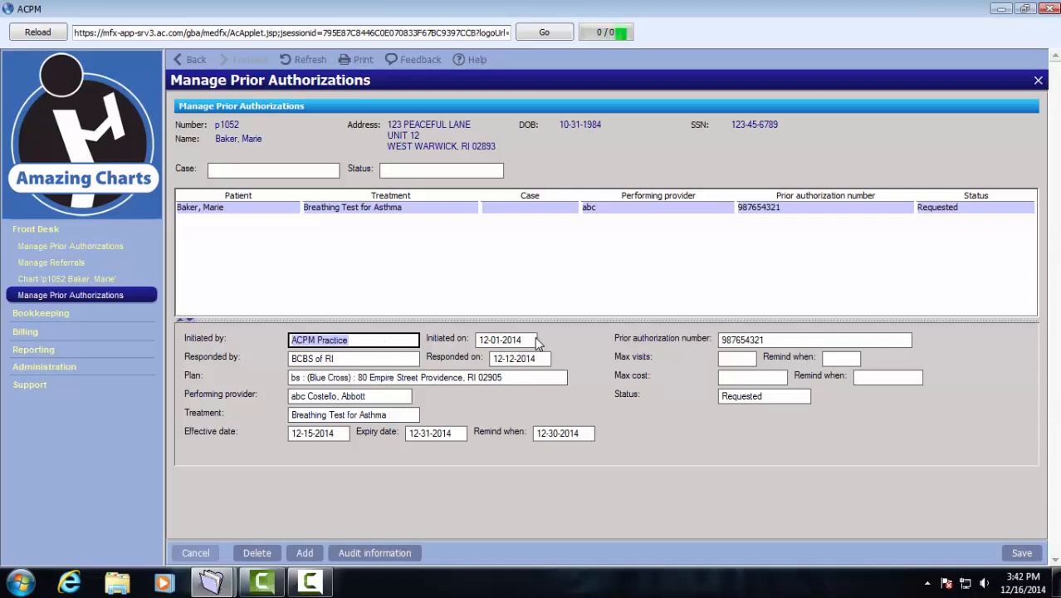
click(353, 359)
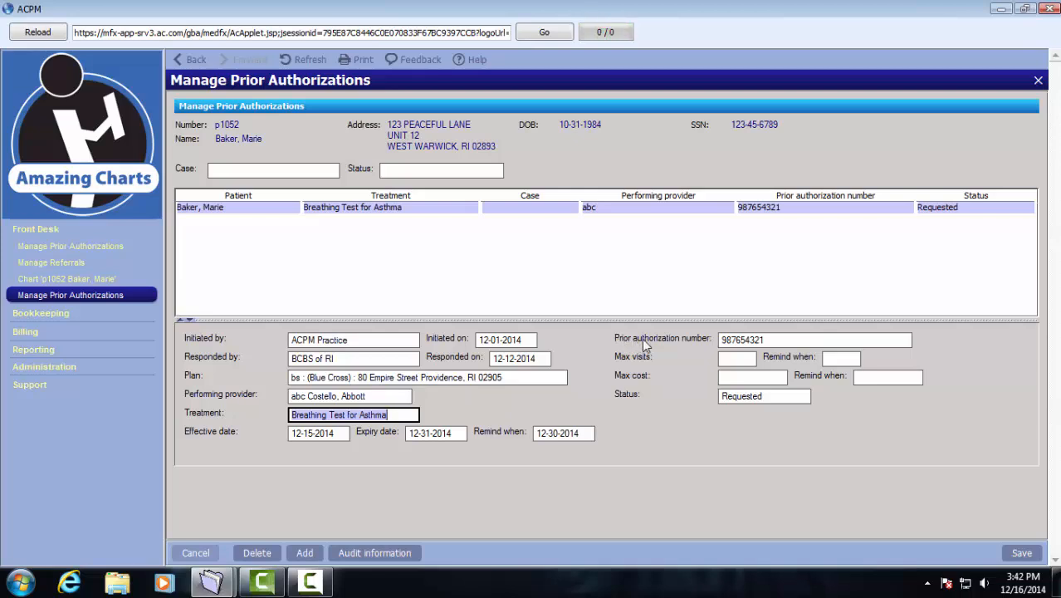
click(813, 339)
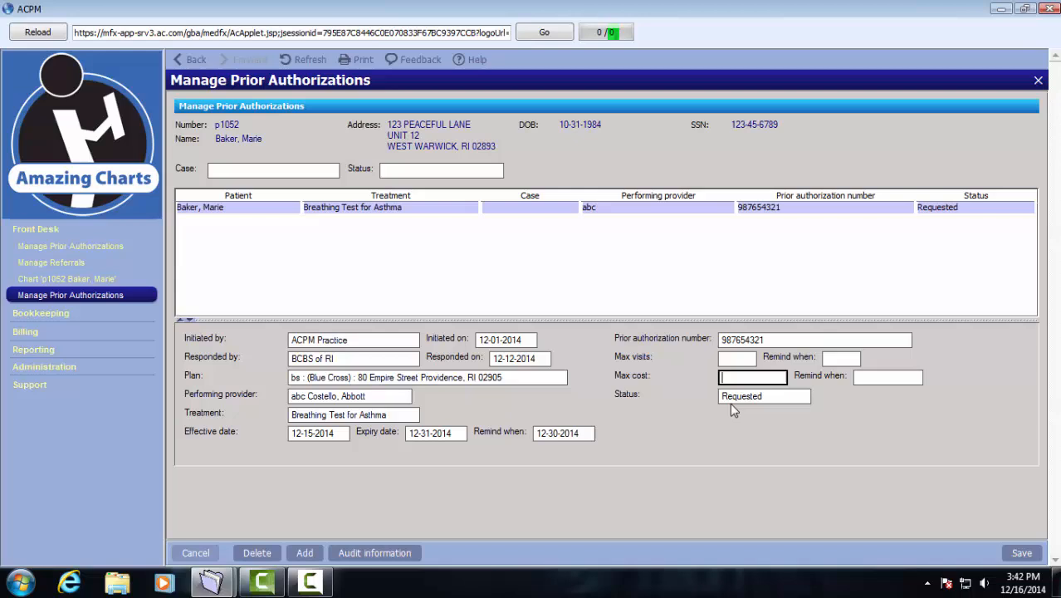
- Set prior authorization 987654321's status to Approved and save it
click(762, 395)
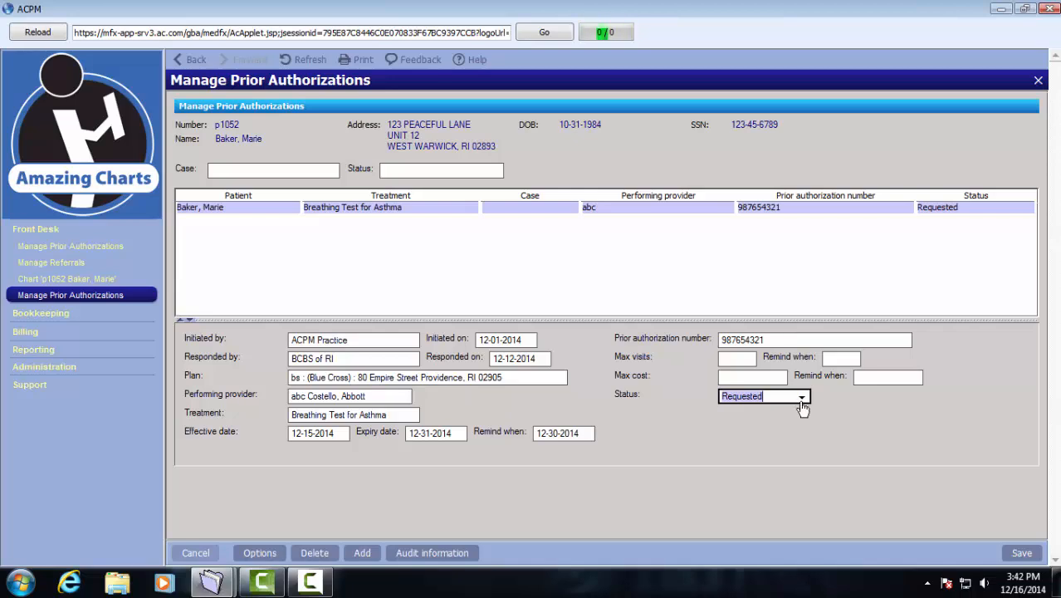
click(800, 395)
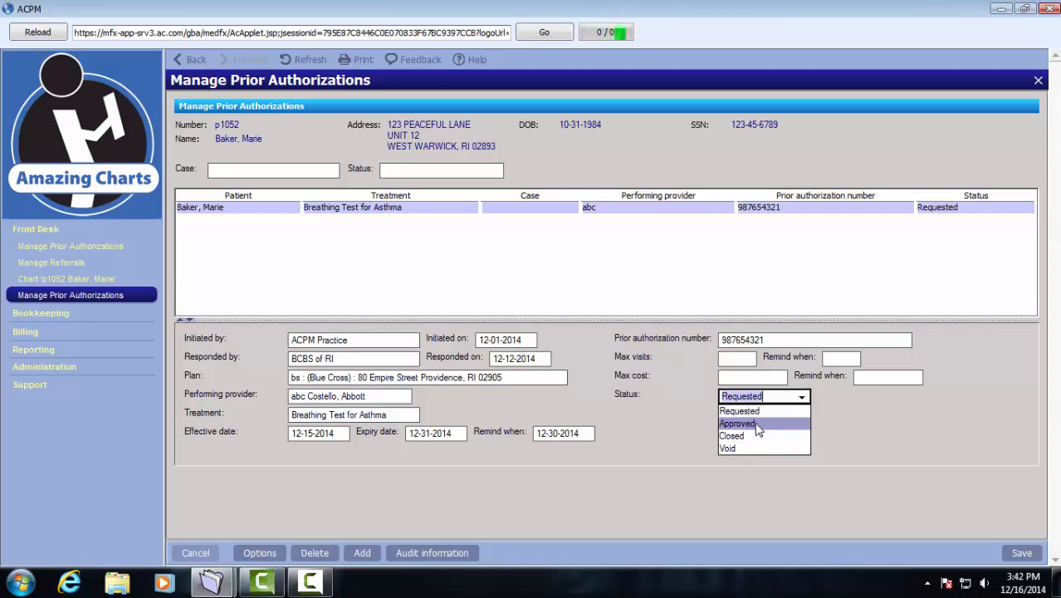
click(738, 423)
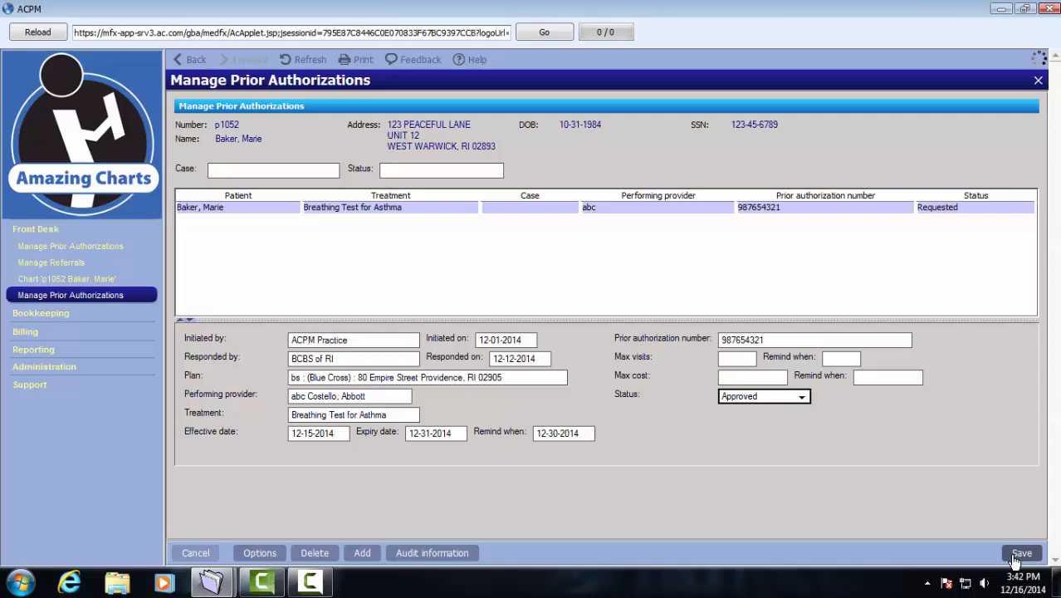
click(1023, 551)
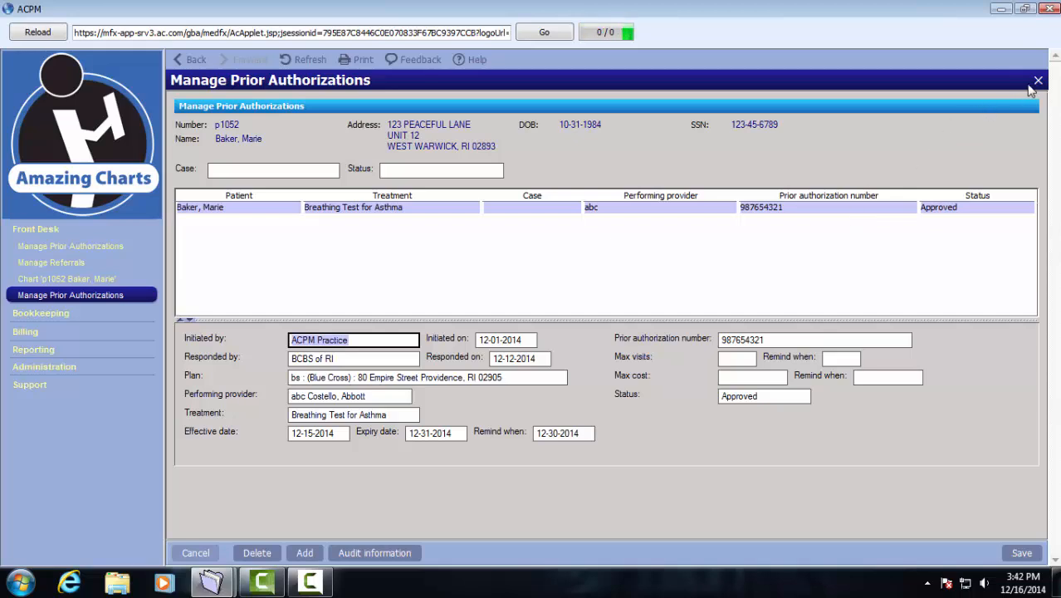
- Close the prior authorization record and open the first annual-visit active recall
click(1036, 79)
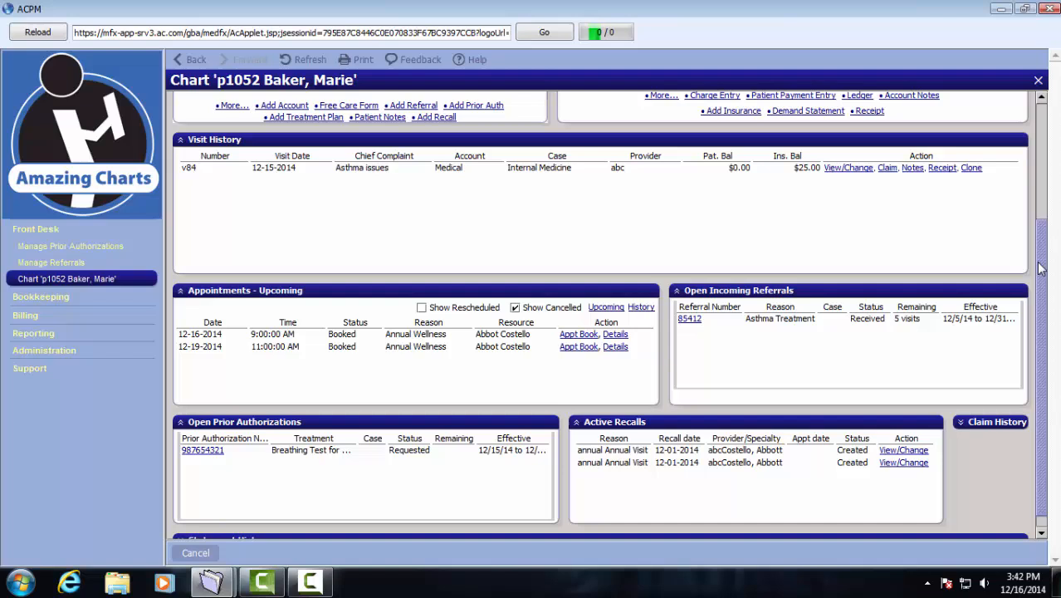
scroll(down, 3)
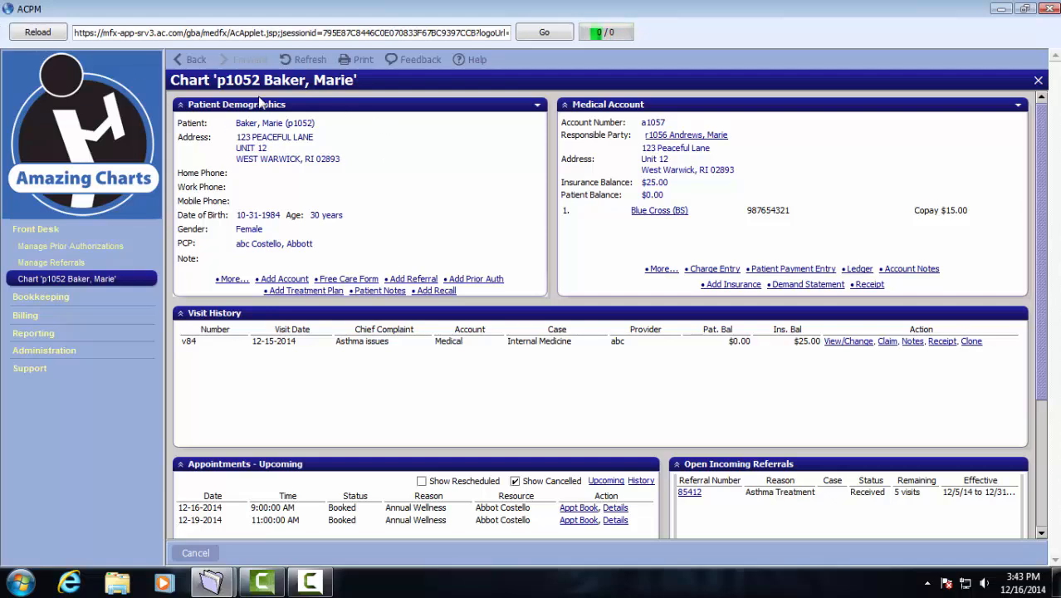
mouse_move(439, 302)
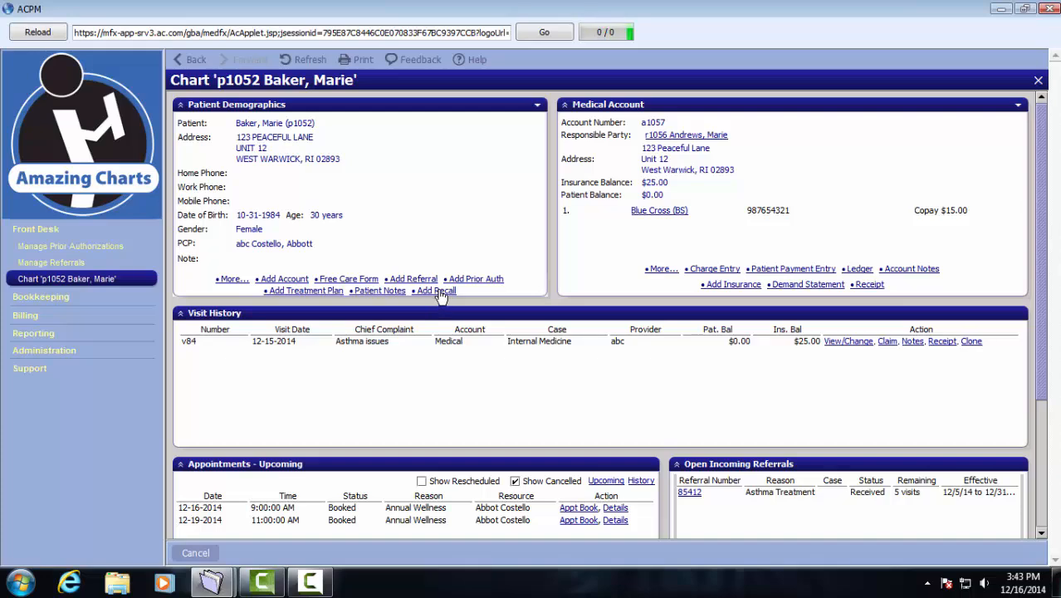
scroll(down, 3)
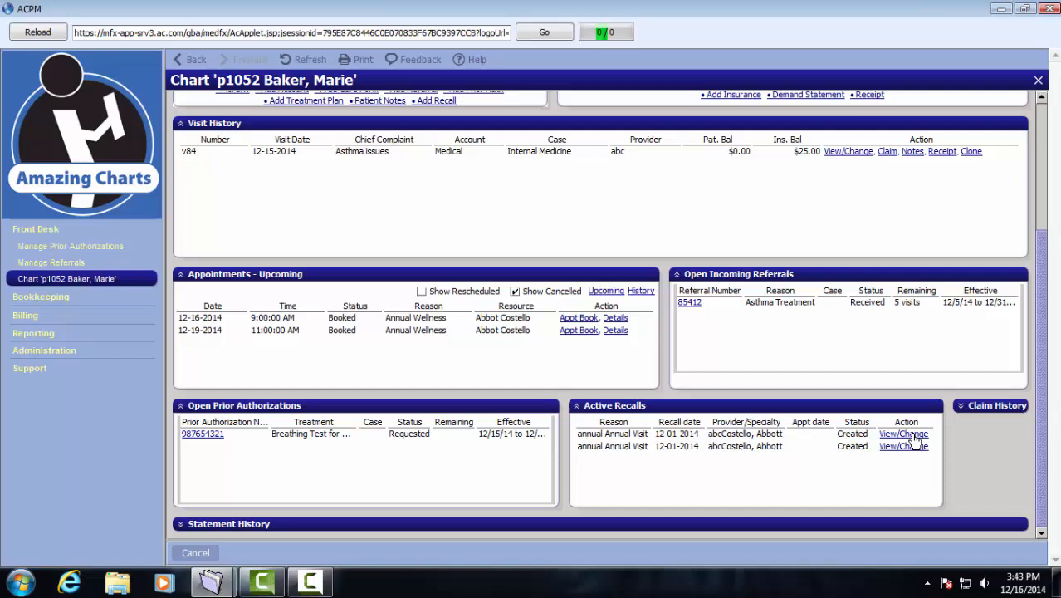
click(903, 433)
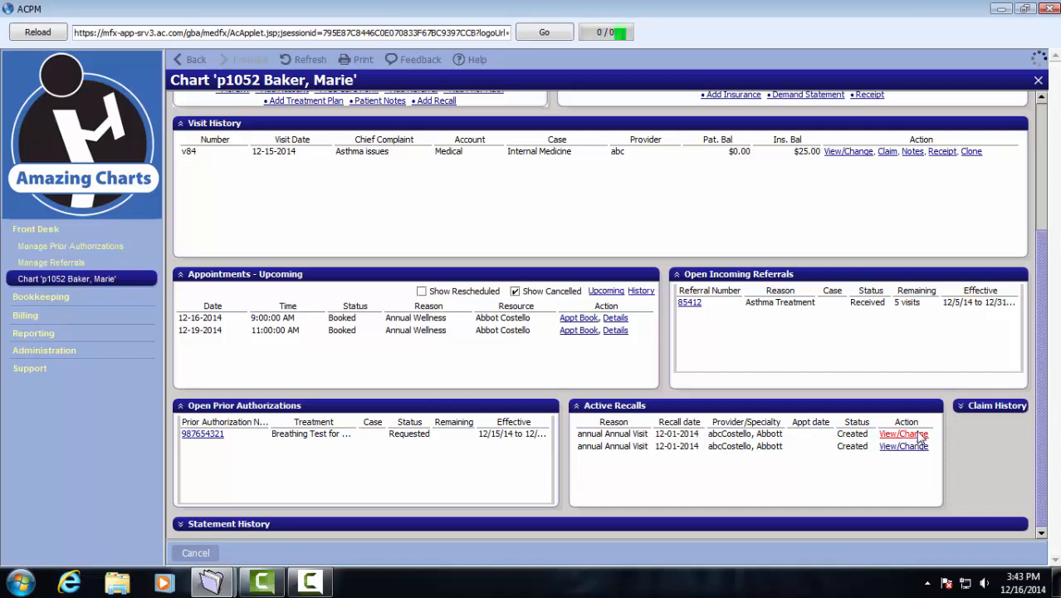
click(903, 433)
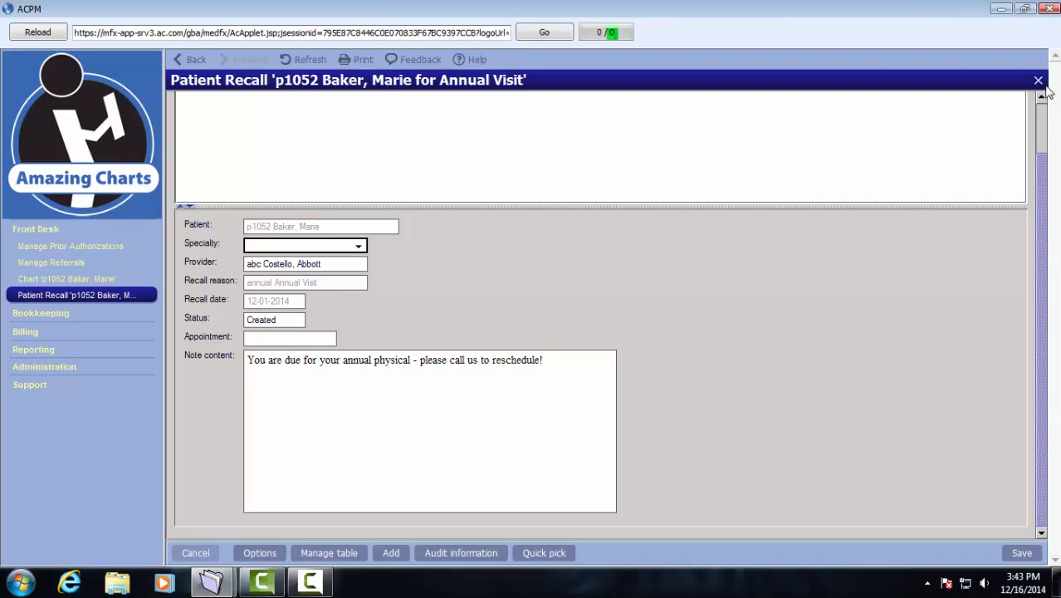
click(1037, 79)
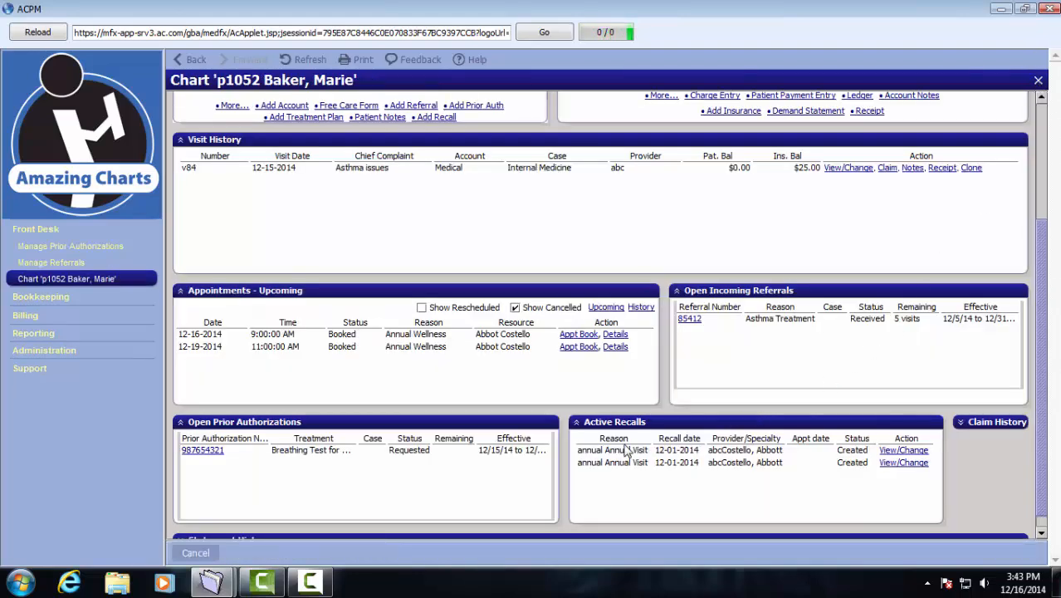